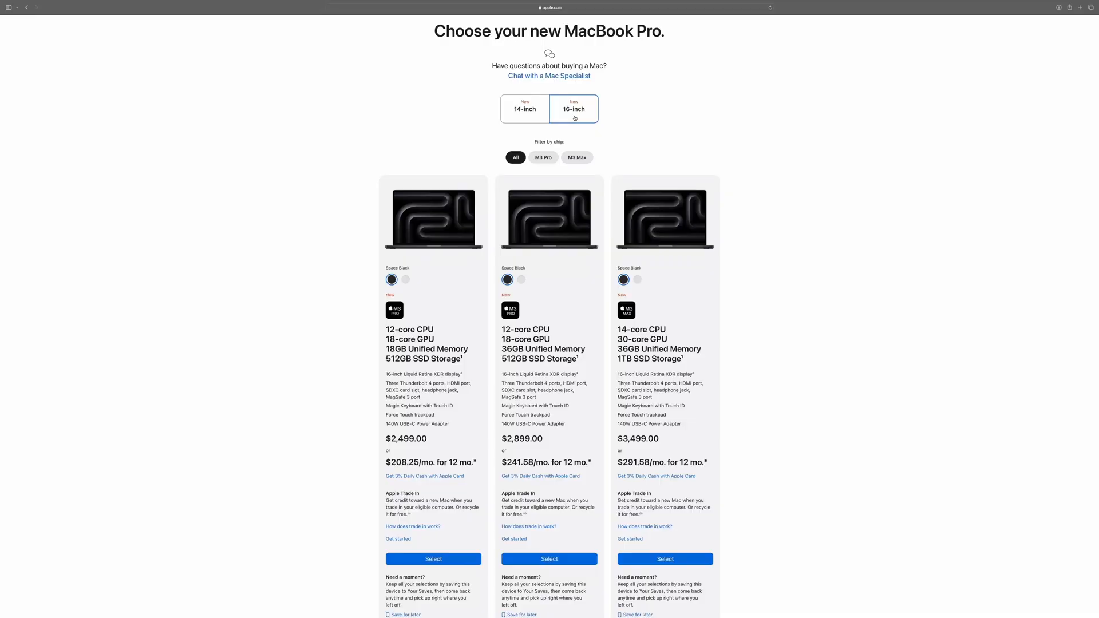
# Show the 14-inch MacBook Pro configurations starting at $1,599 on the buy page.
pyautogui.click(524, 109)
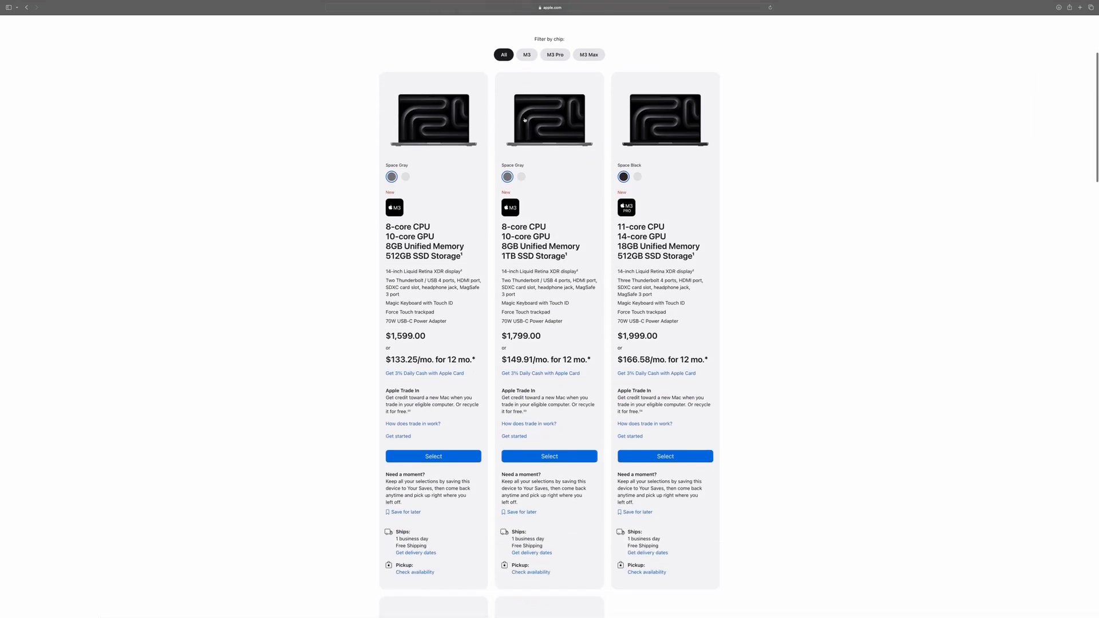
pyautogui.scroll(-3)
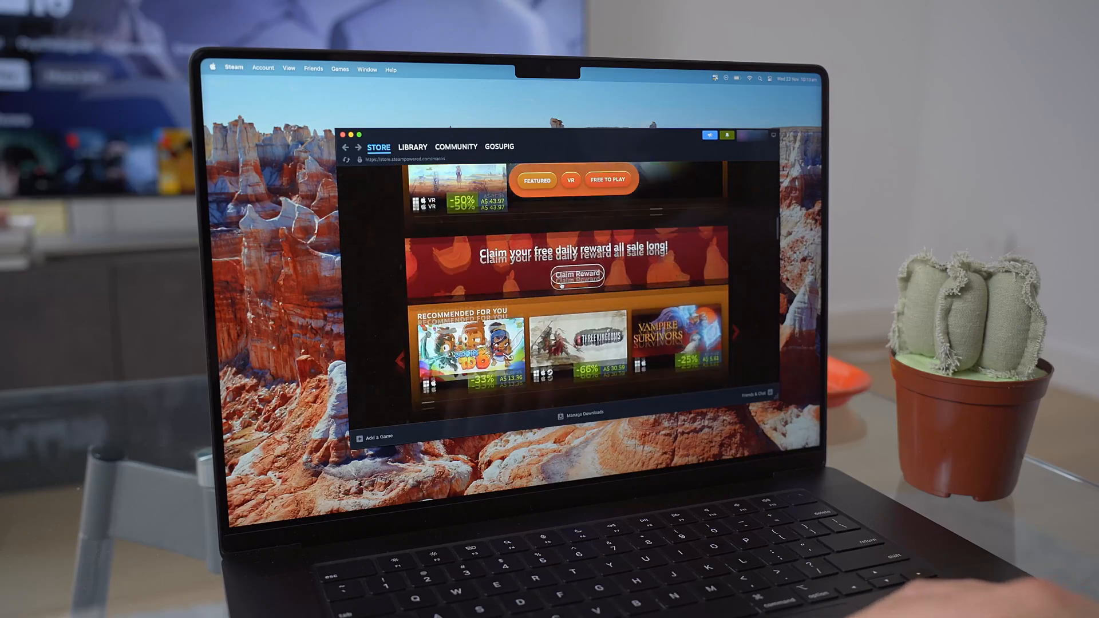
pyautogui.scroll(-3)
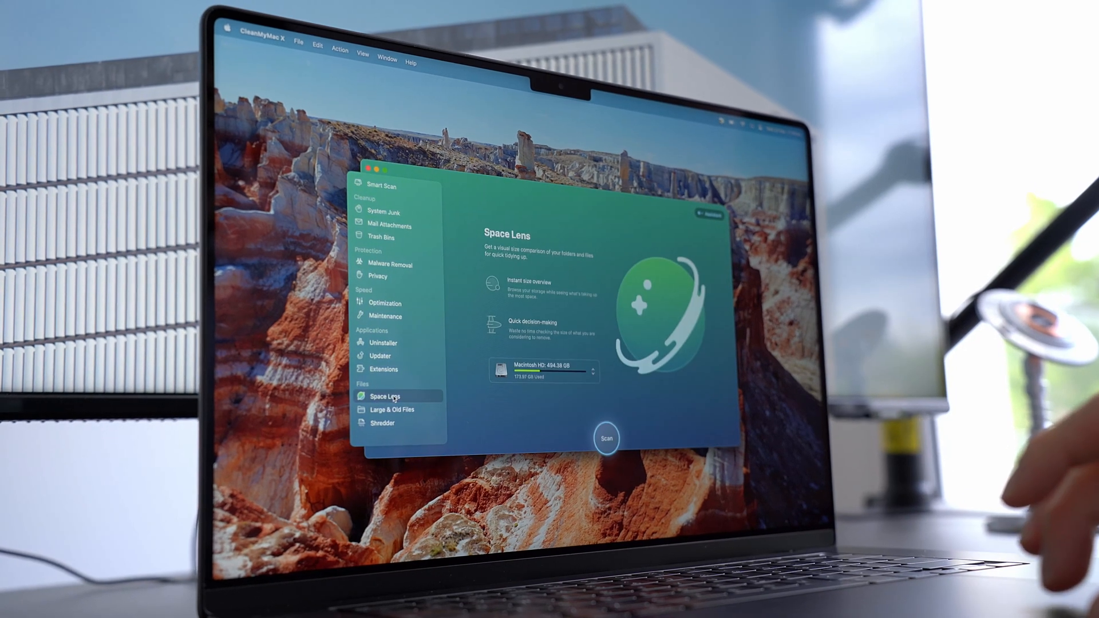
# Browse CleanMyMac X's Smart Scan view and its quick status panel.
pyautogui.click(381, 185)
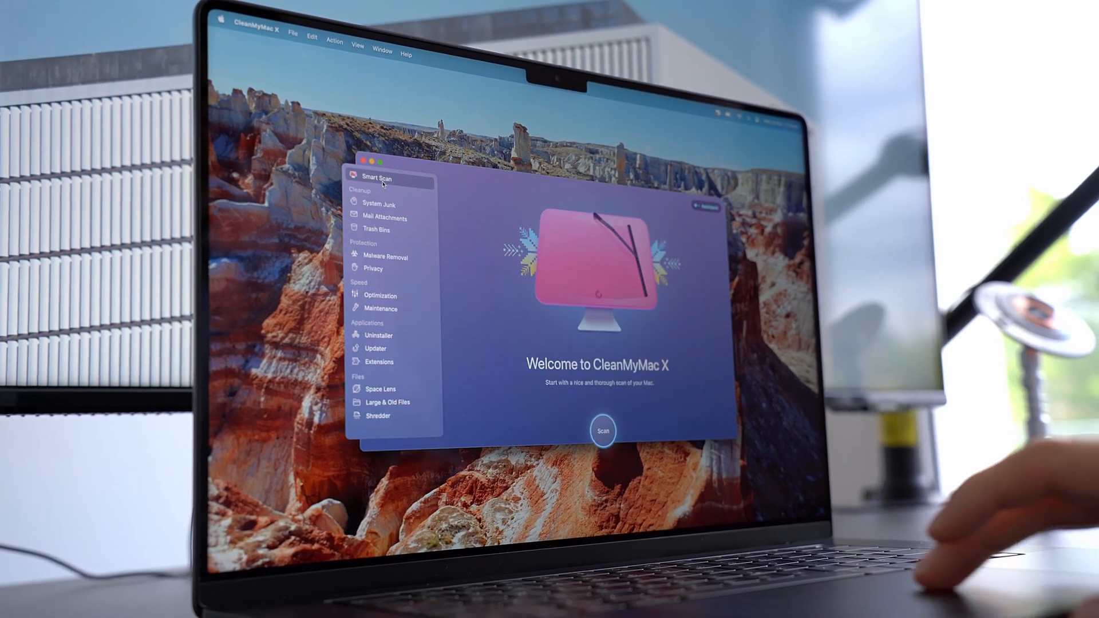
pyautogui.click(604, 430)
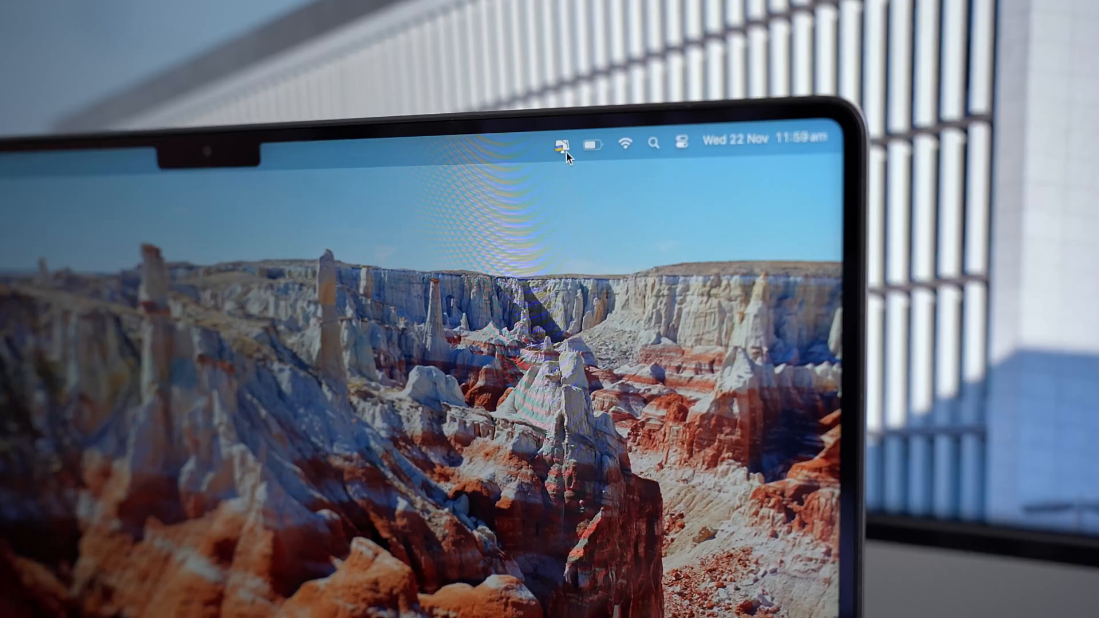
pyautogui.click(558, 147)
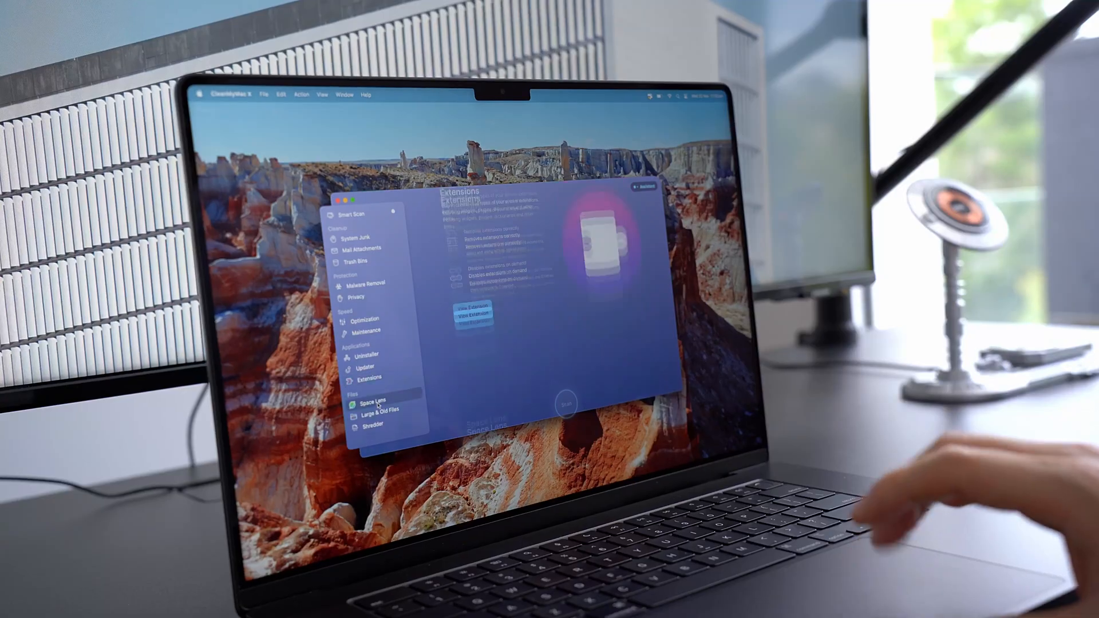
# Run a Space Lens disk scan and view the Users folder's size breakdown.
pyautogui.click(373, 398)
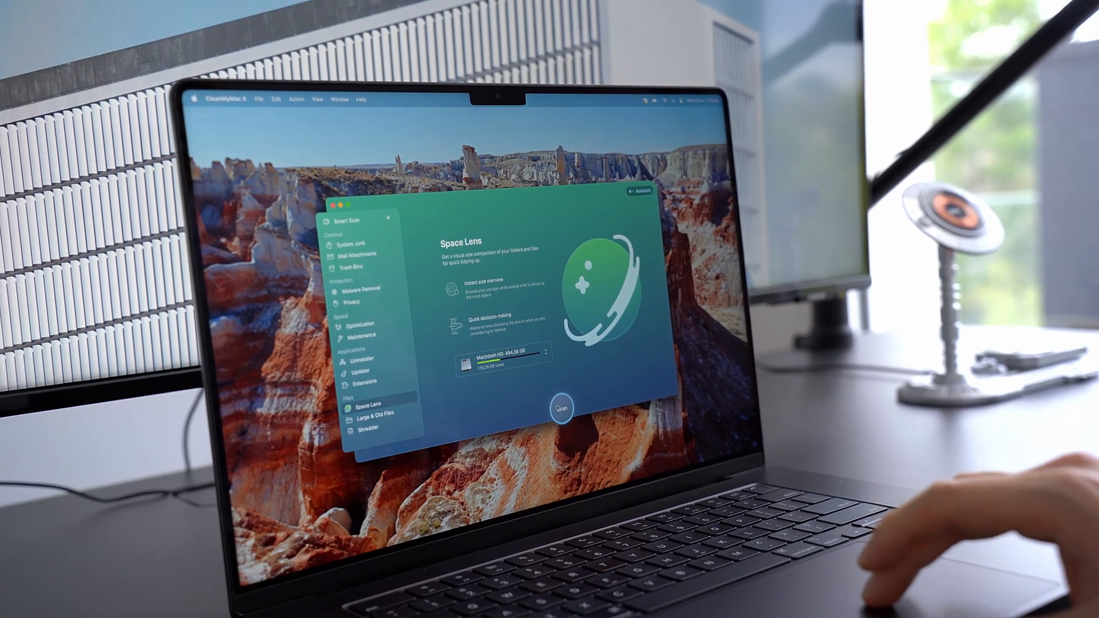
pyautogui.click(561, 407)
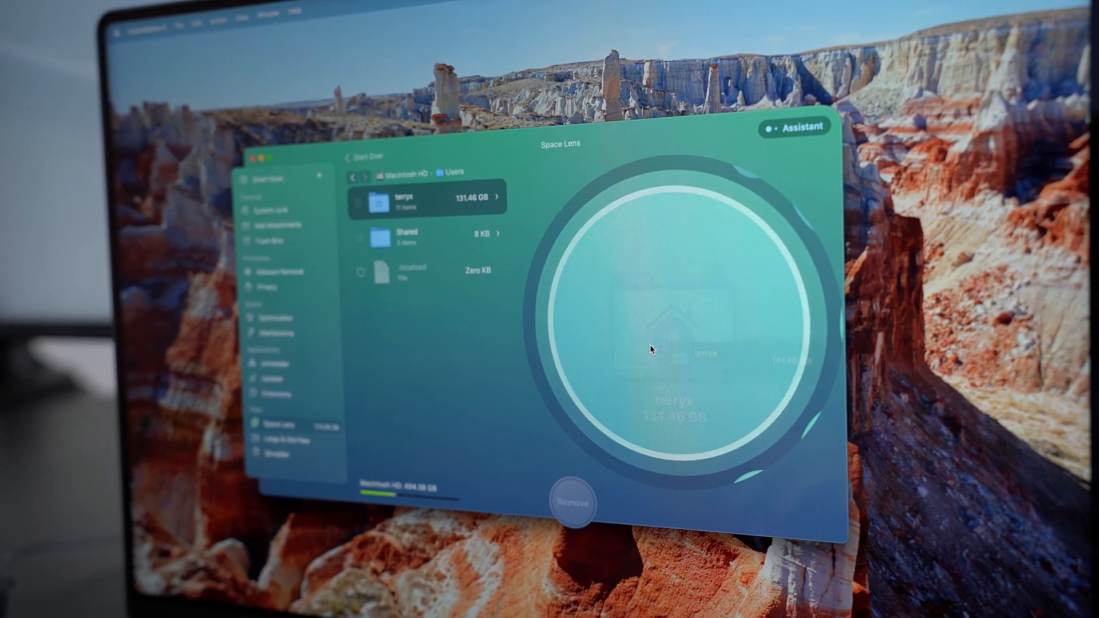
pyautogui.click(421, 199)
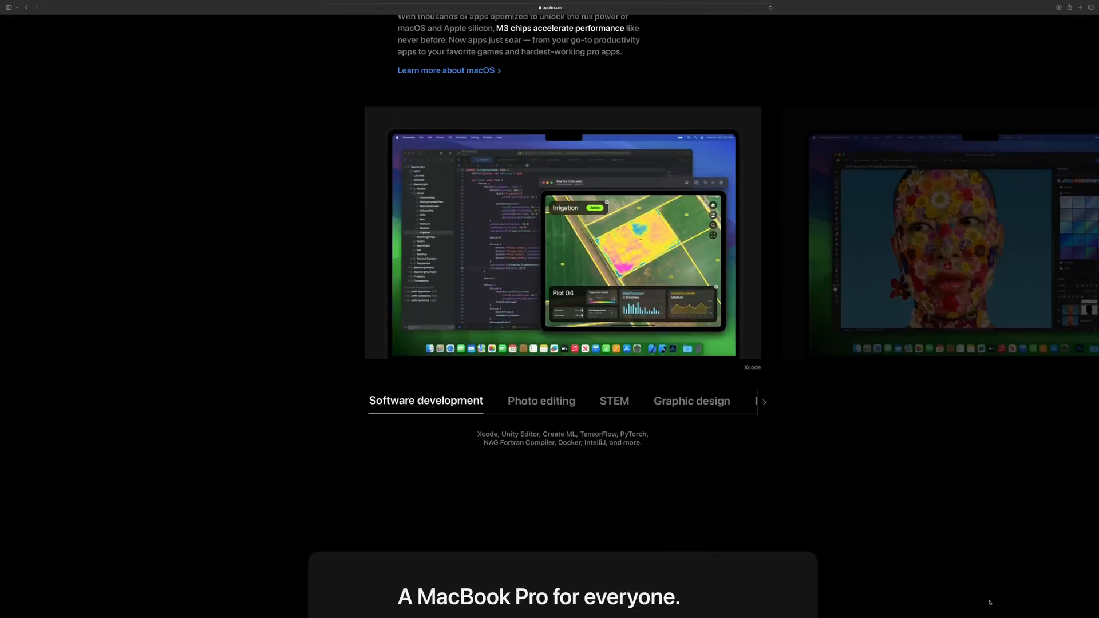
pyautogui.scroll(-3)
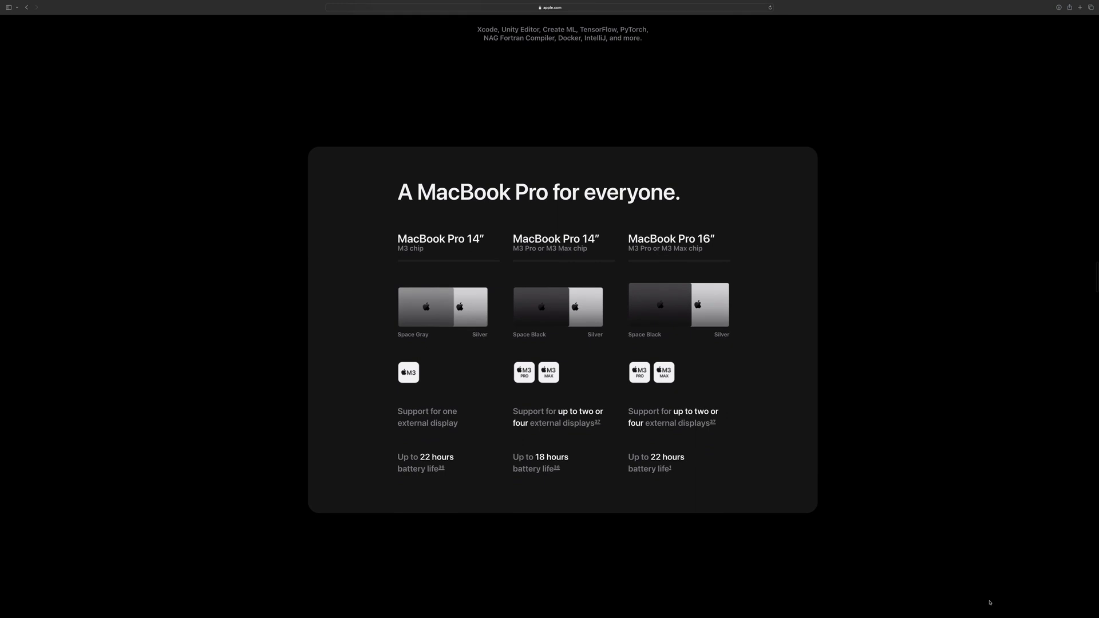